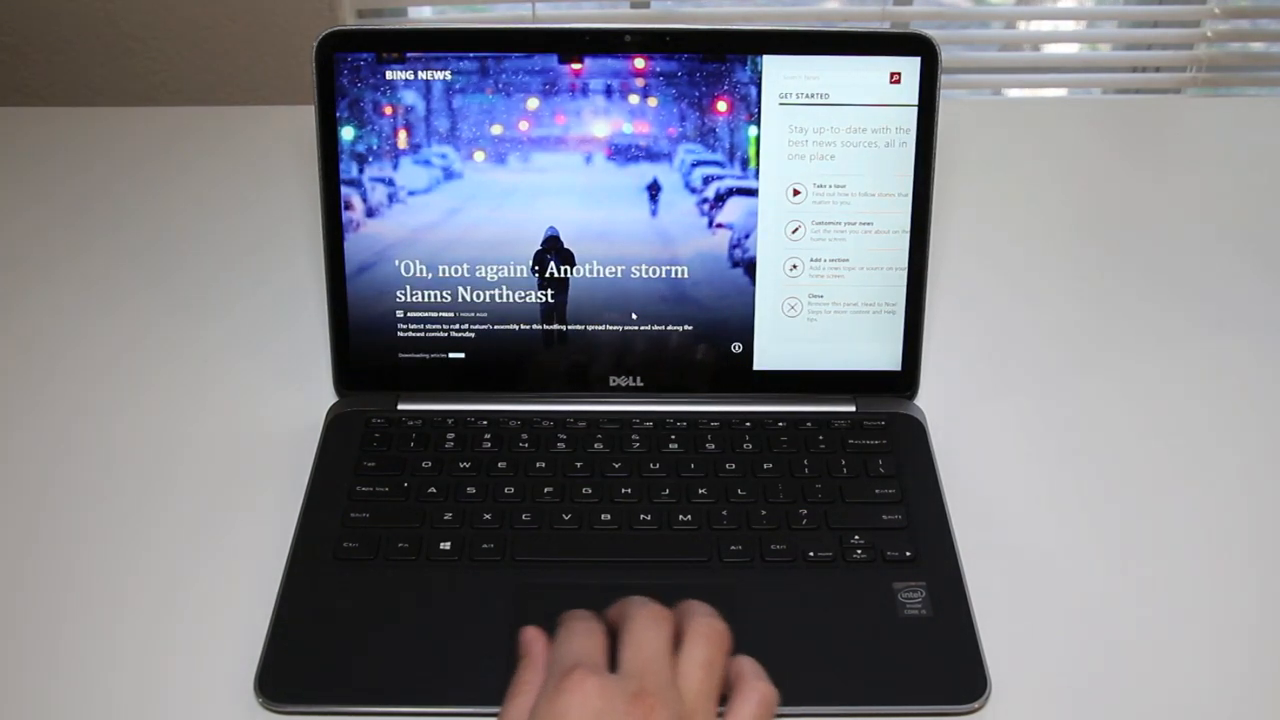
click(792, 304)
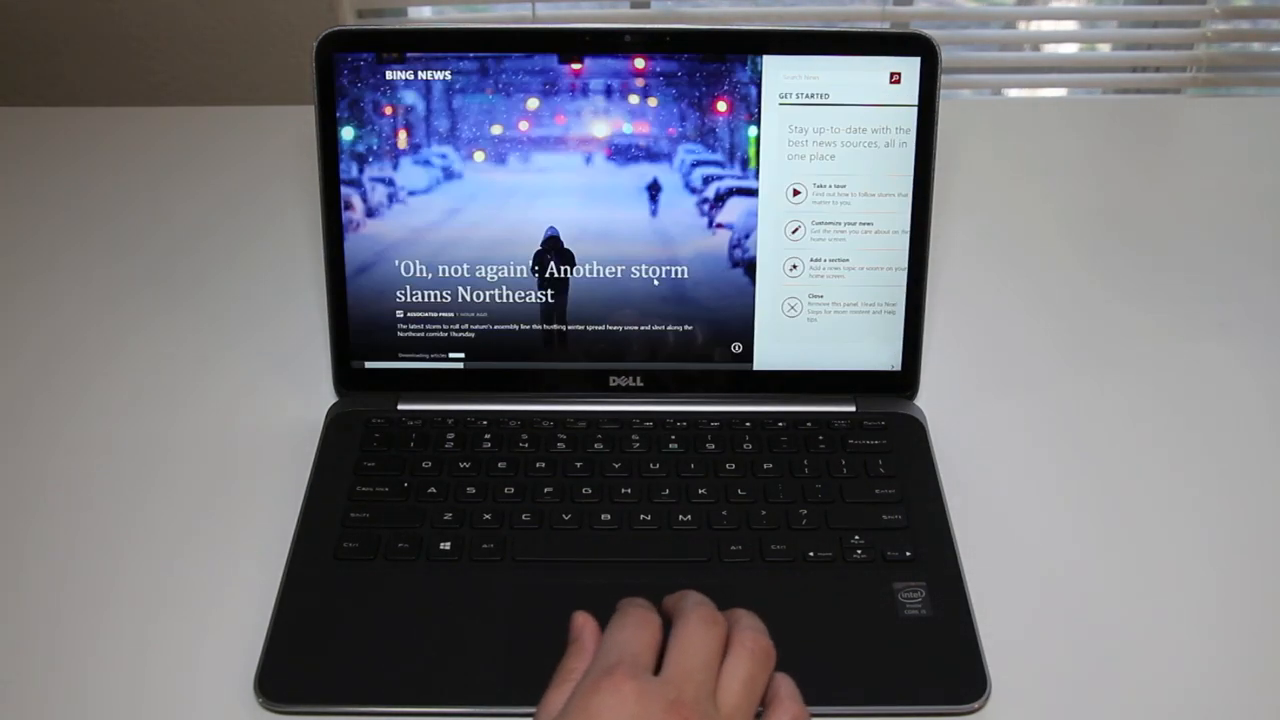
mouse_move(650, 650)
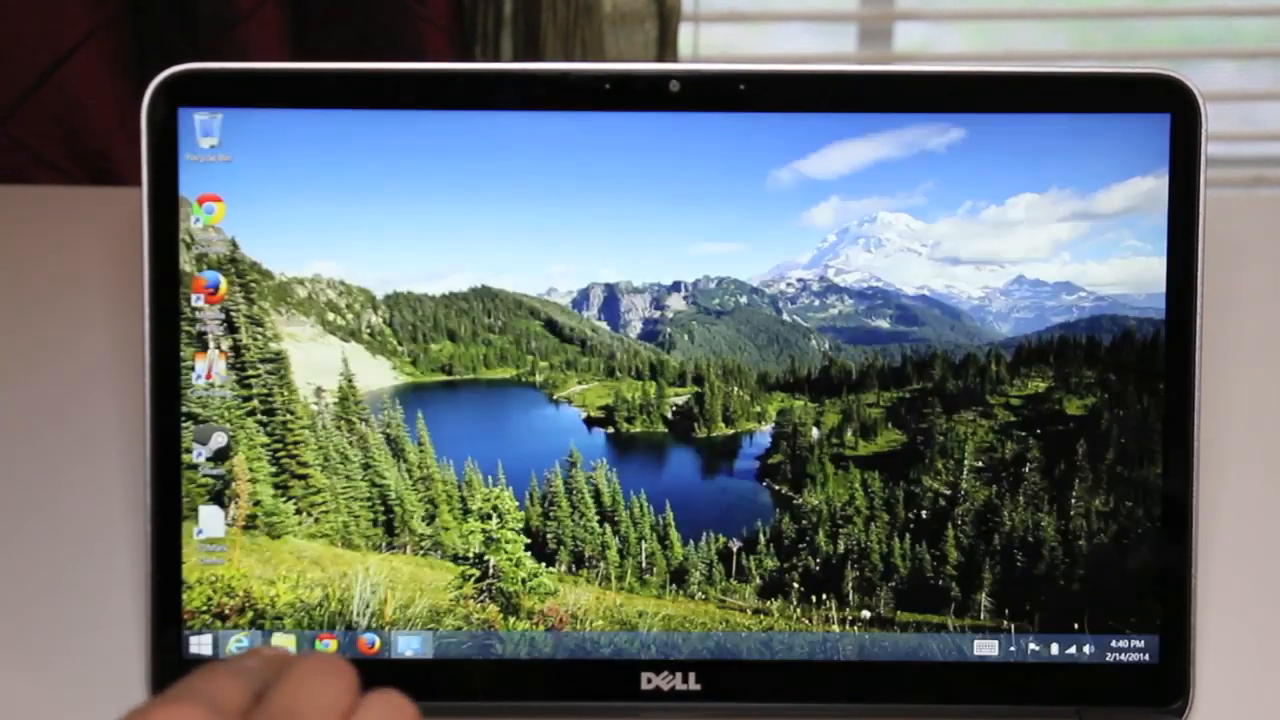
mouse_move(240, 644)
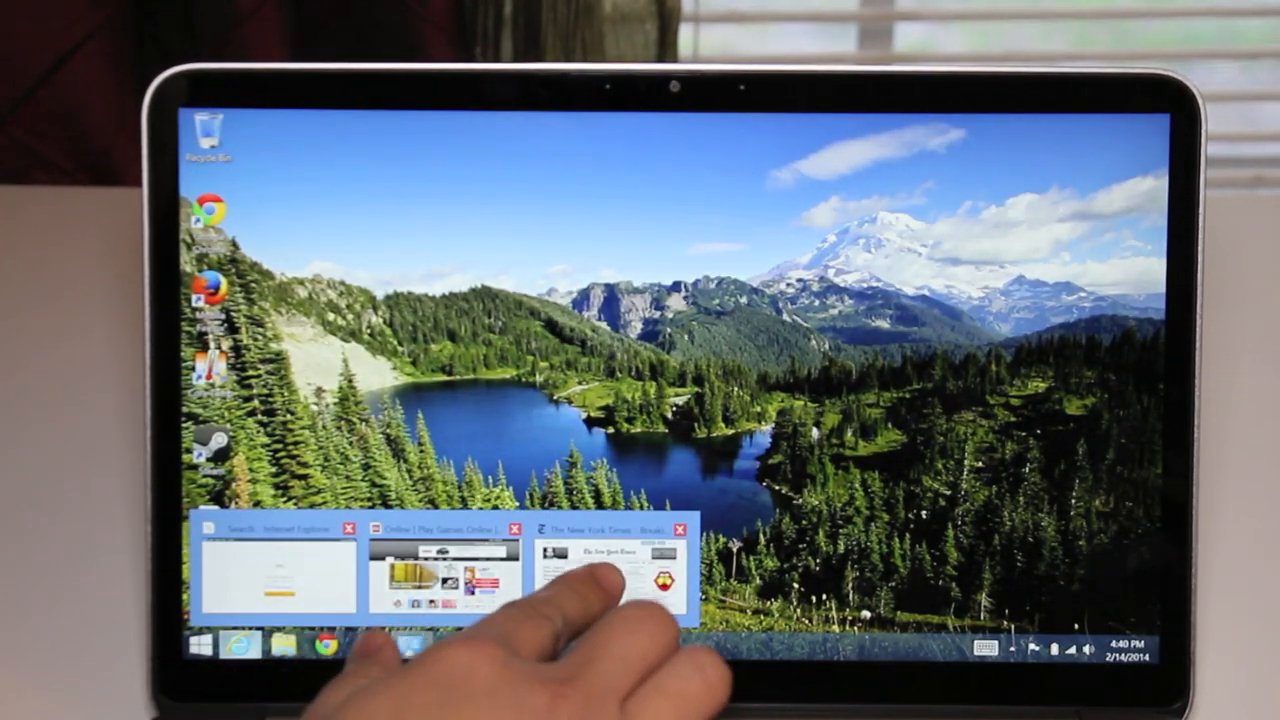
click(610, 570)
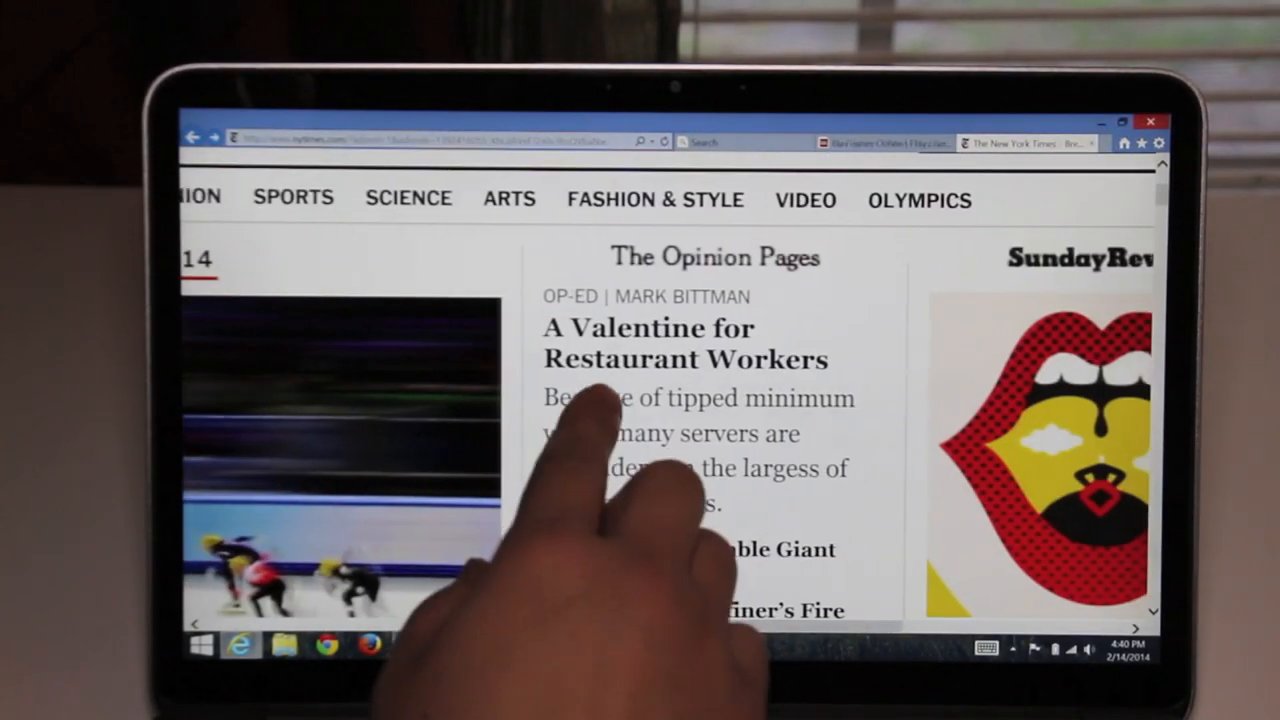
scroll(down, 3)
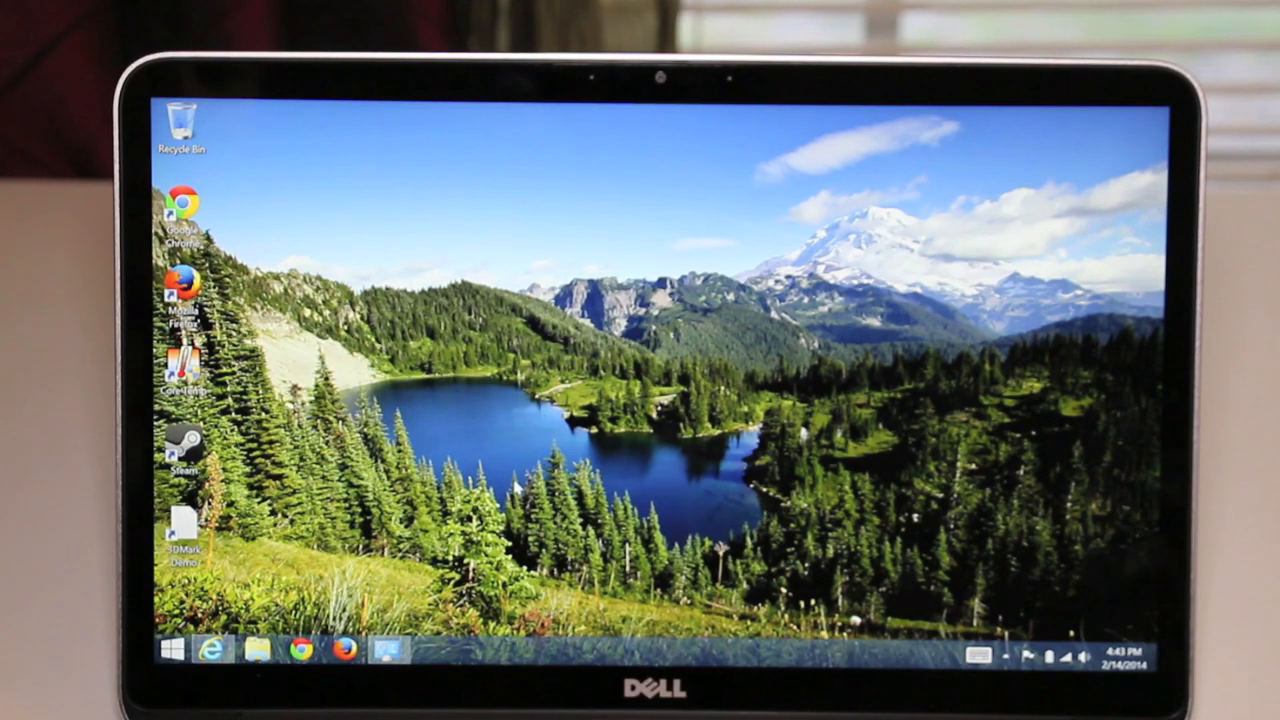
click(168, 650)
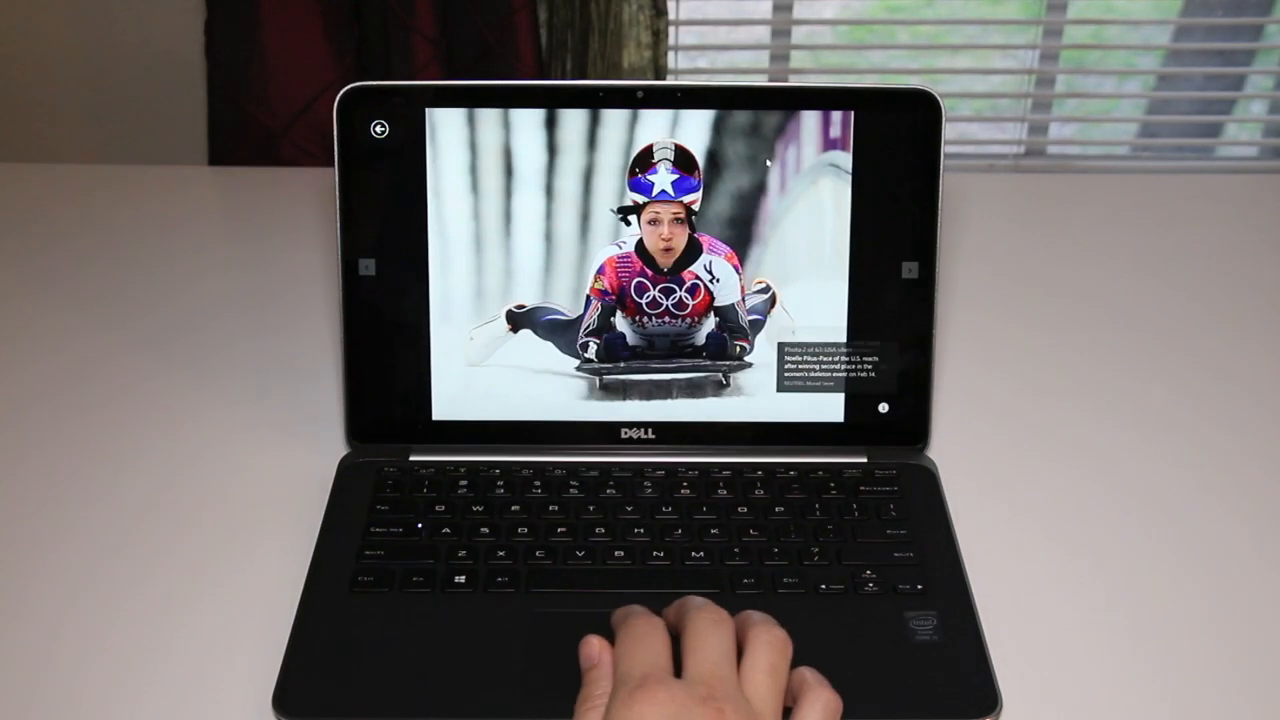
click(908, 270)
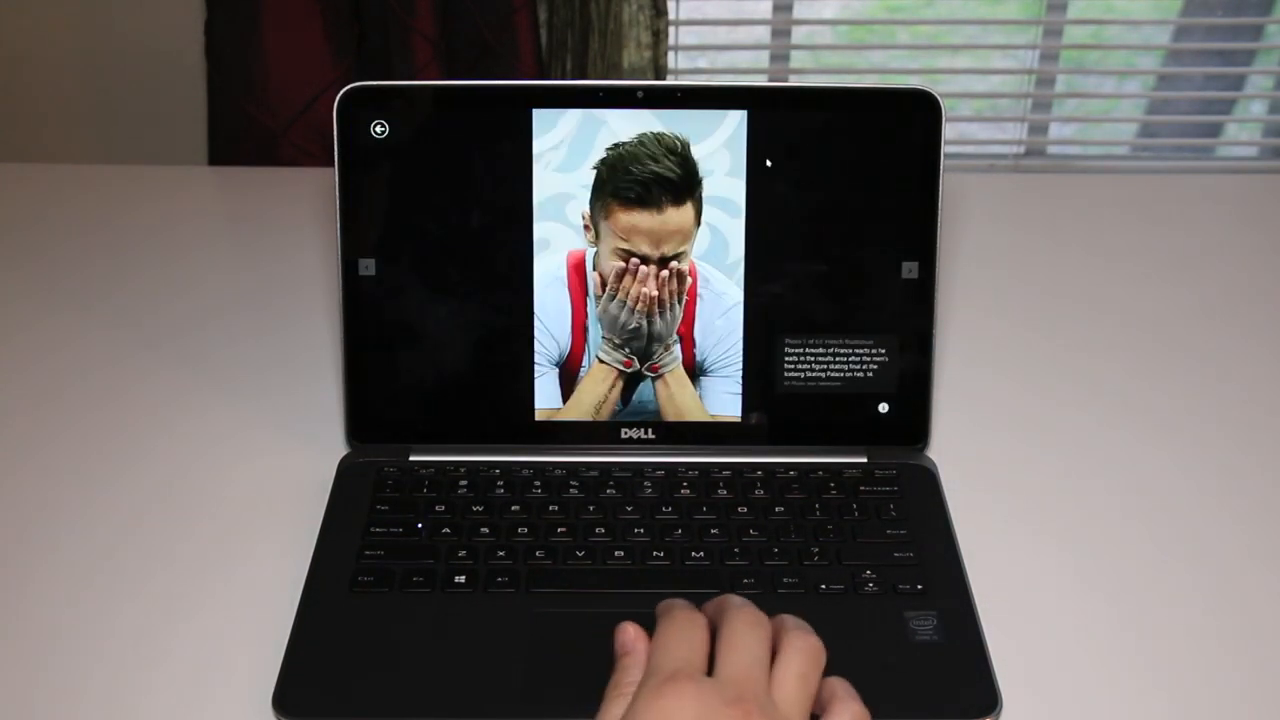